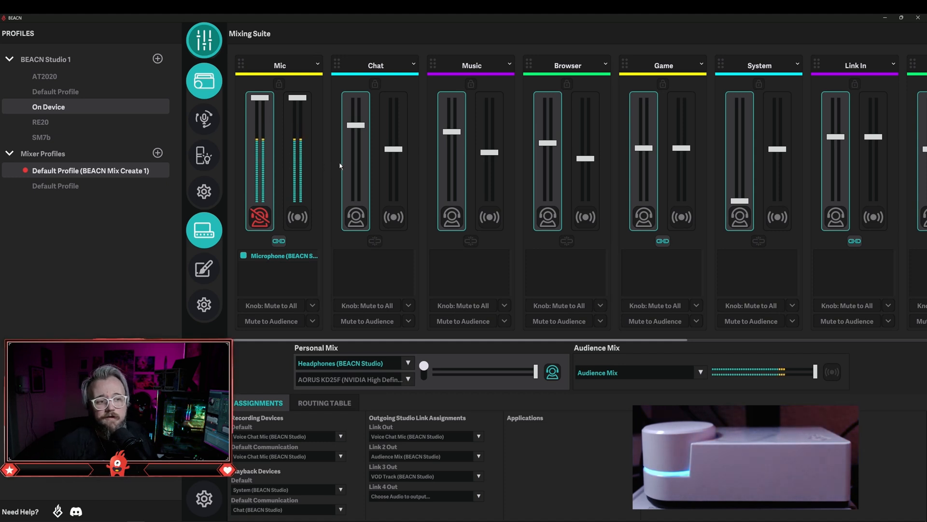
{"action": "mouse_move", "coordinate": [376, 203]}
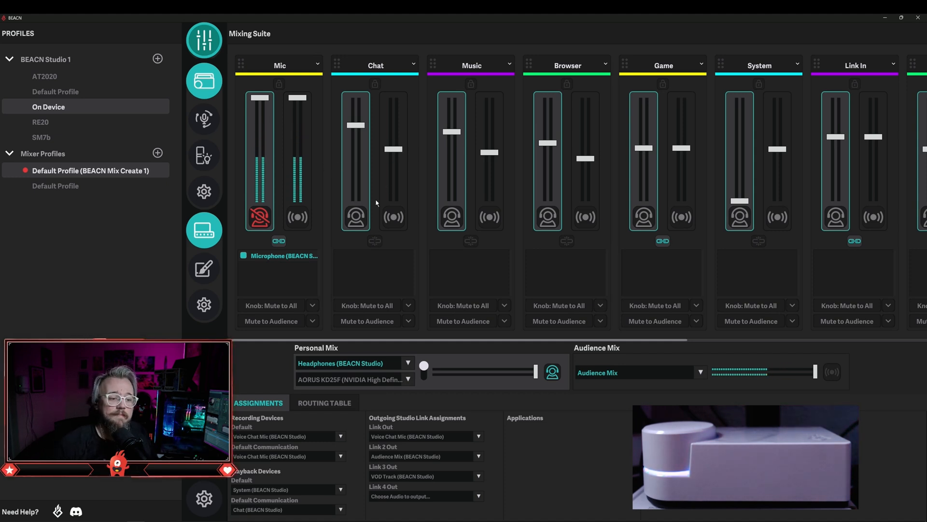